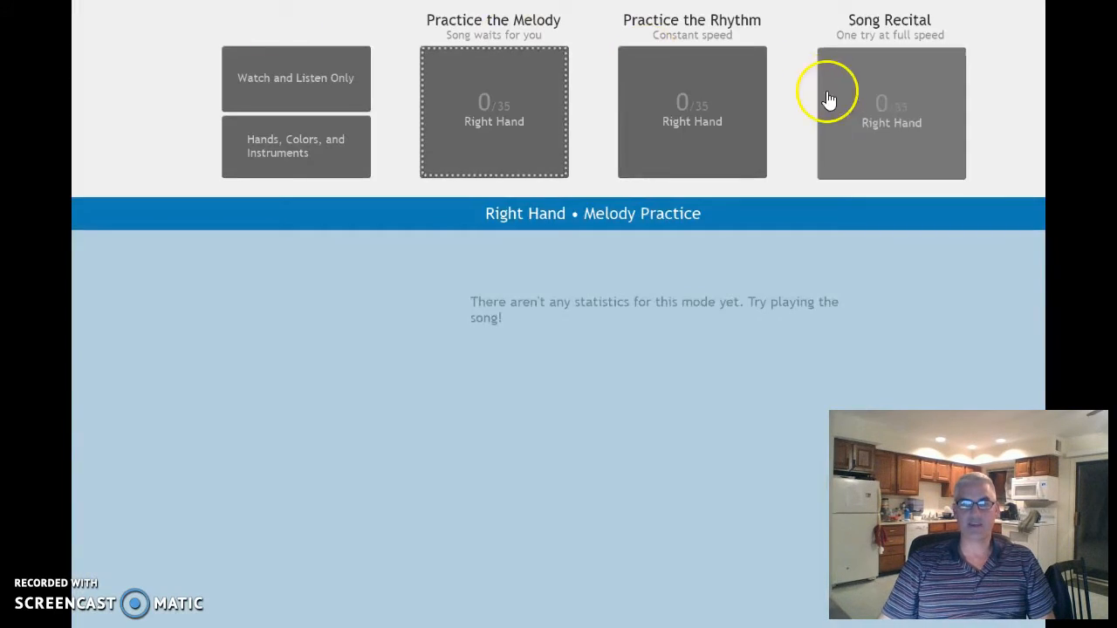
Step: Start playback of the Moonlight Sonata third movement from the play mode tile
click(295, 78)
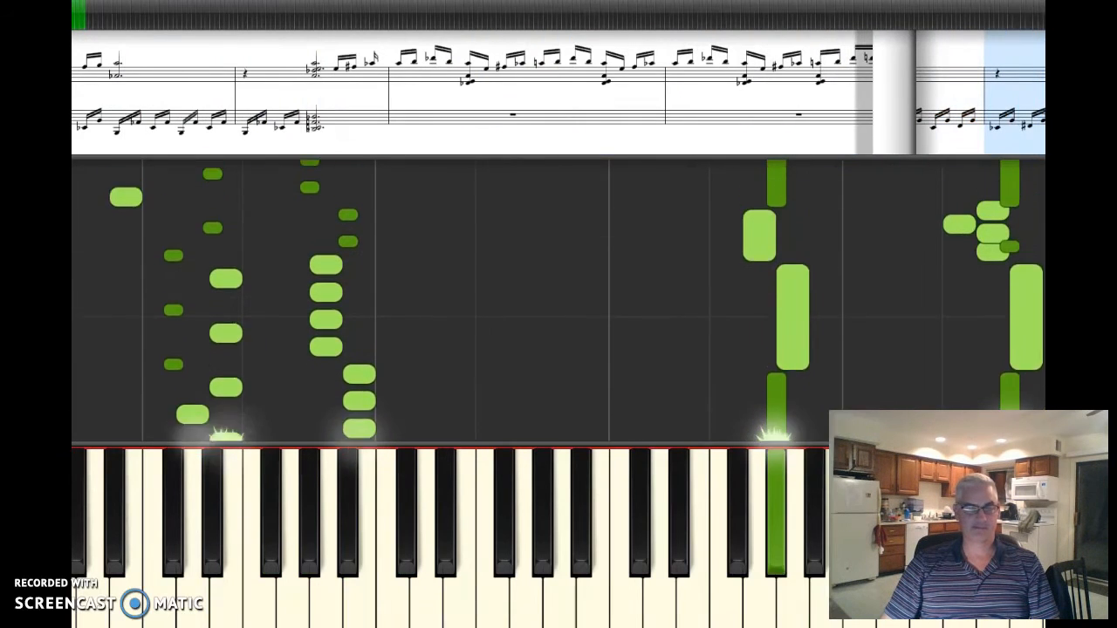
Step: Pause the Moonlight Sonata playback partway through, freezing the green note bars
click(532, 594)
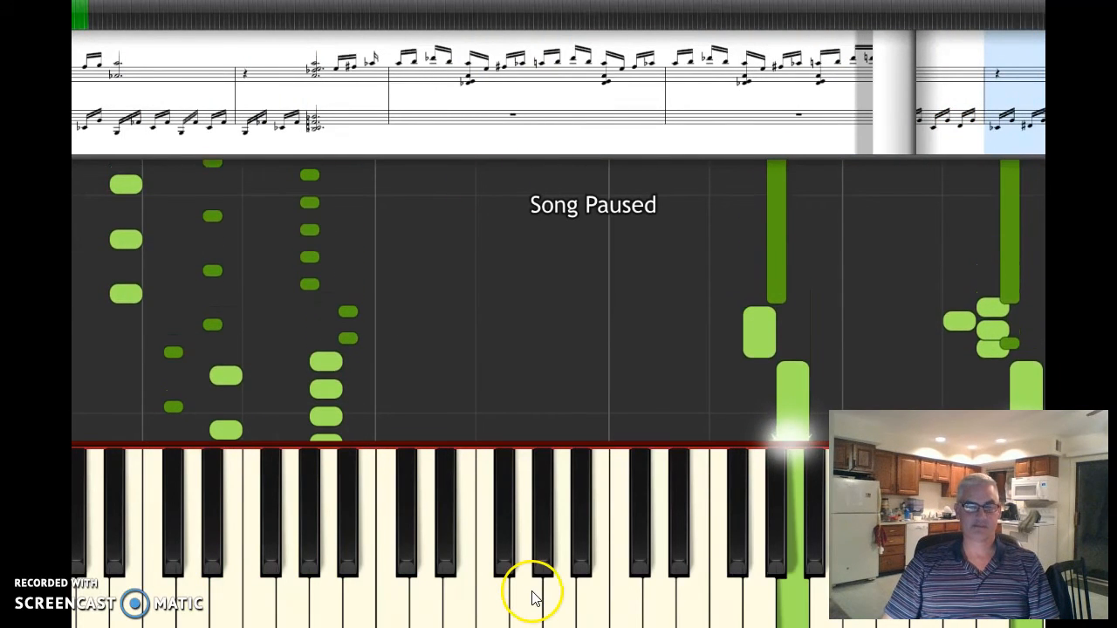
mouse_move(280, 394)
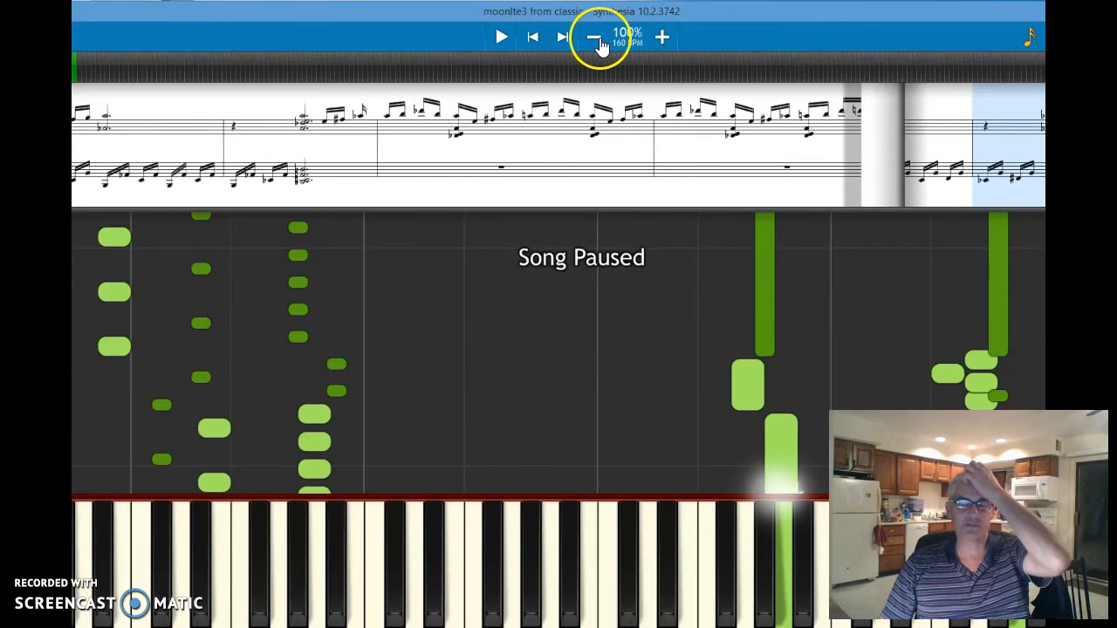
mouse_move(596, 144)
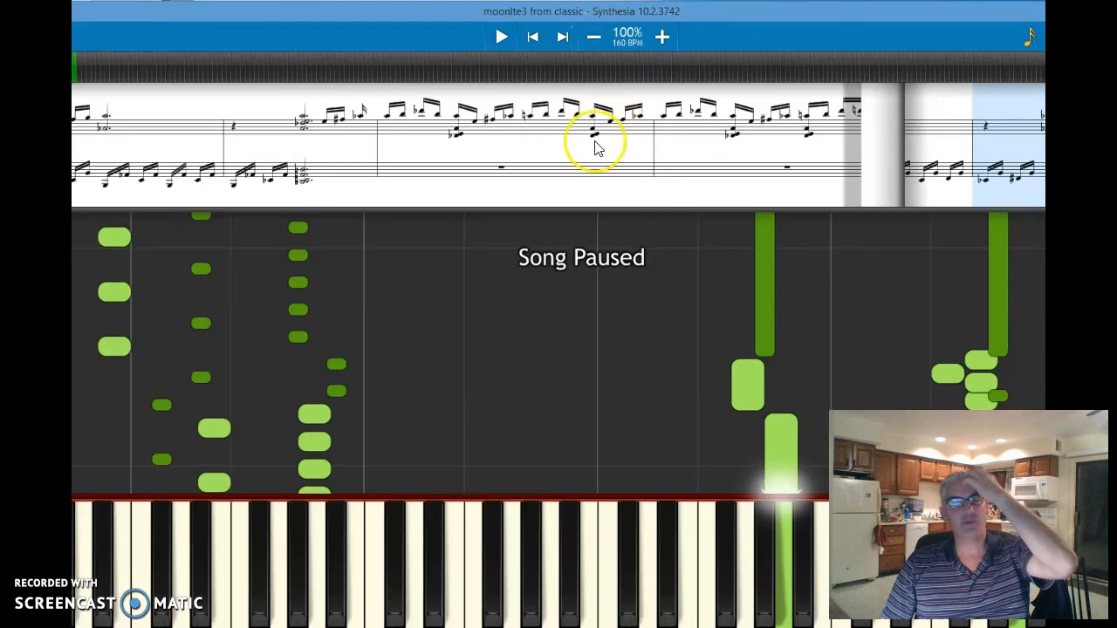
mouse_move(386, 144)
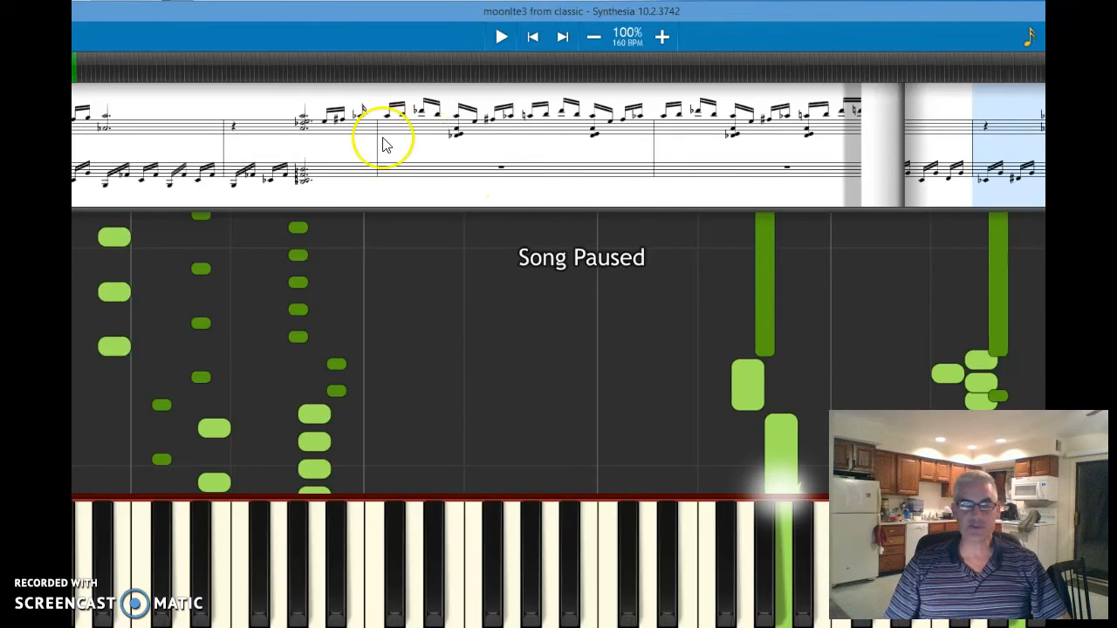
mouse_move(166, 360)
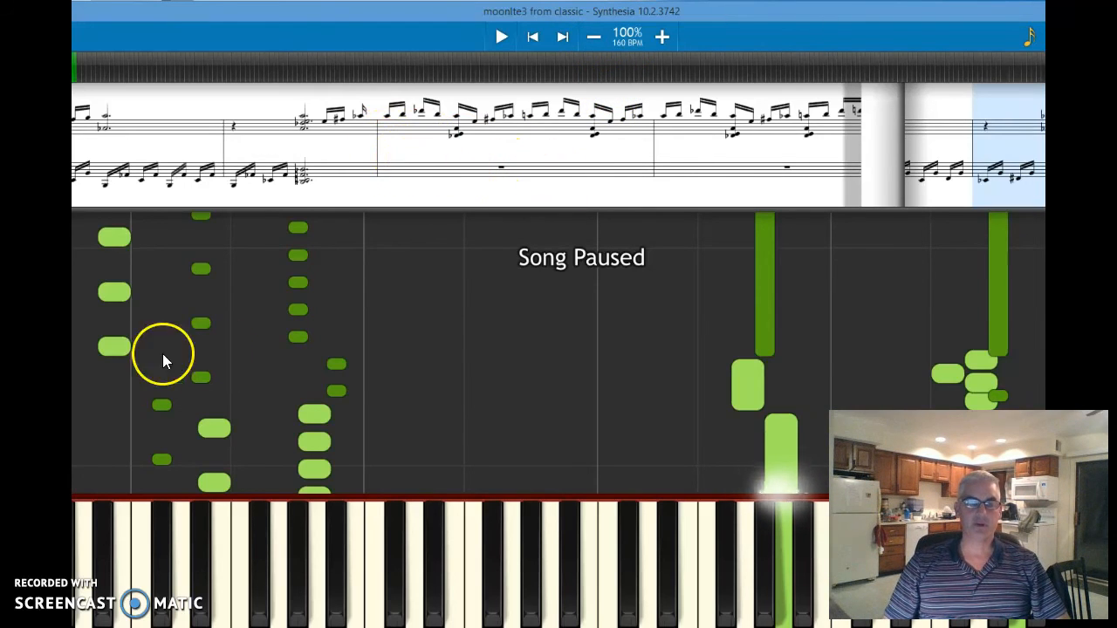
mouse_move(323, 349)
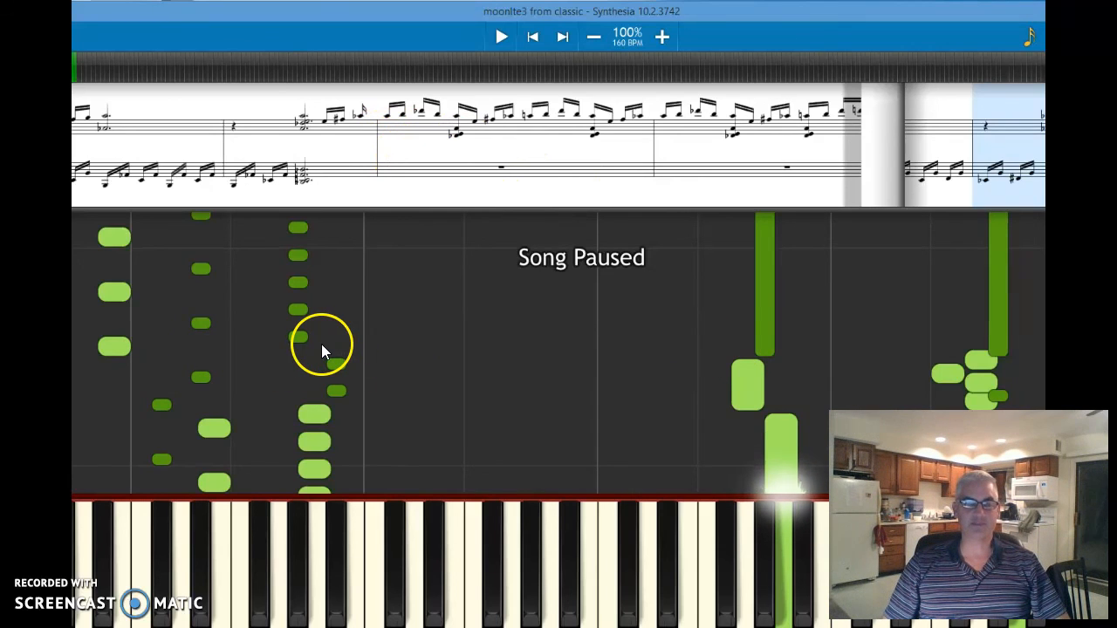